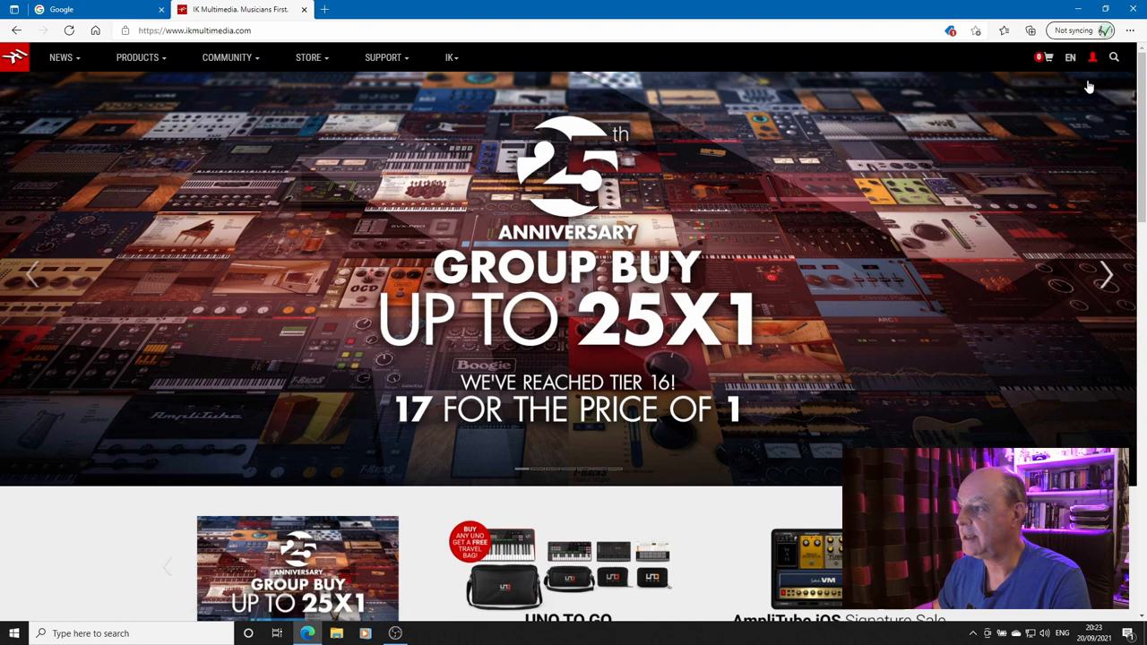
- Claim SampleTank Orchestral Percussion as the free group-buy product from the account's Promotions page
click(1093, 58)
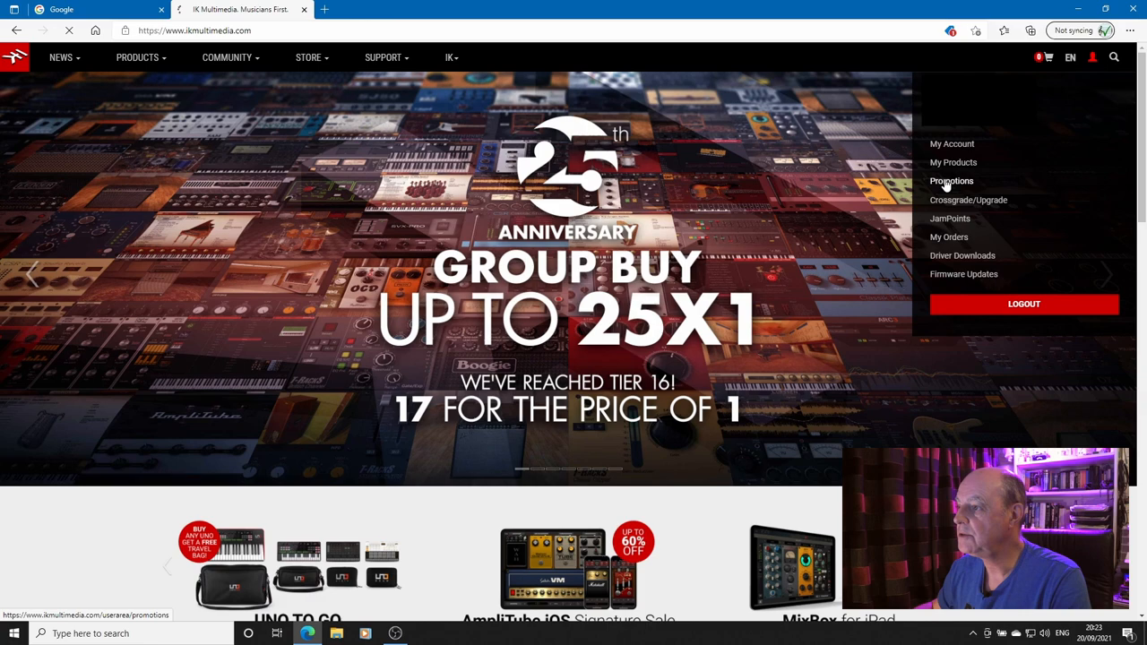
click(950, 179)
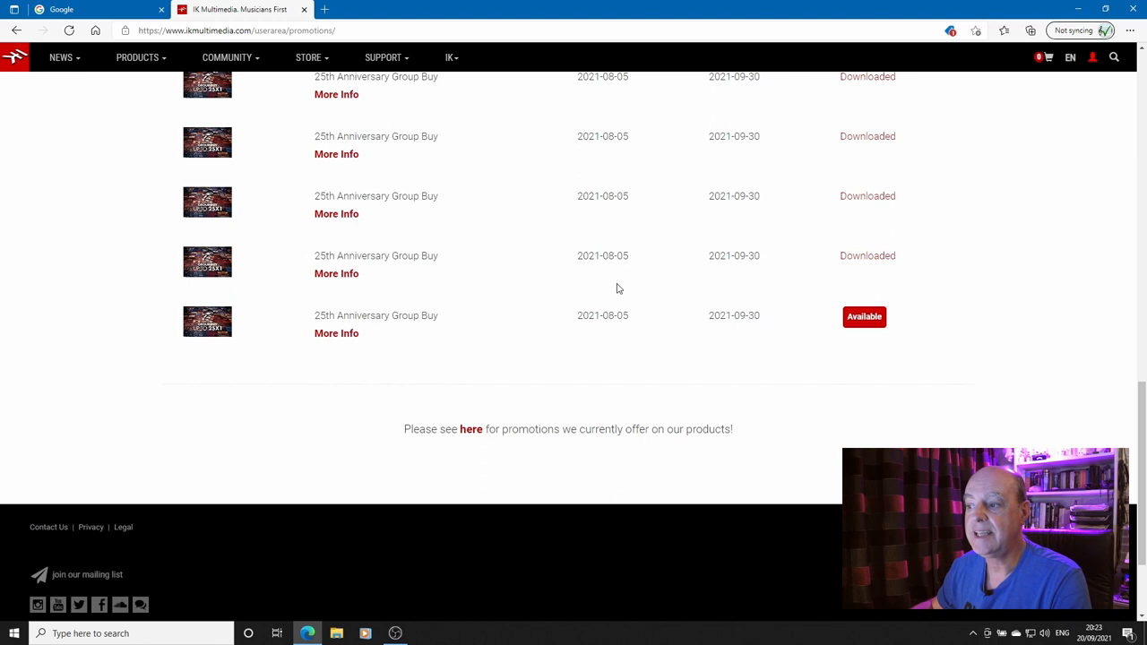
click(864, 316)
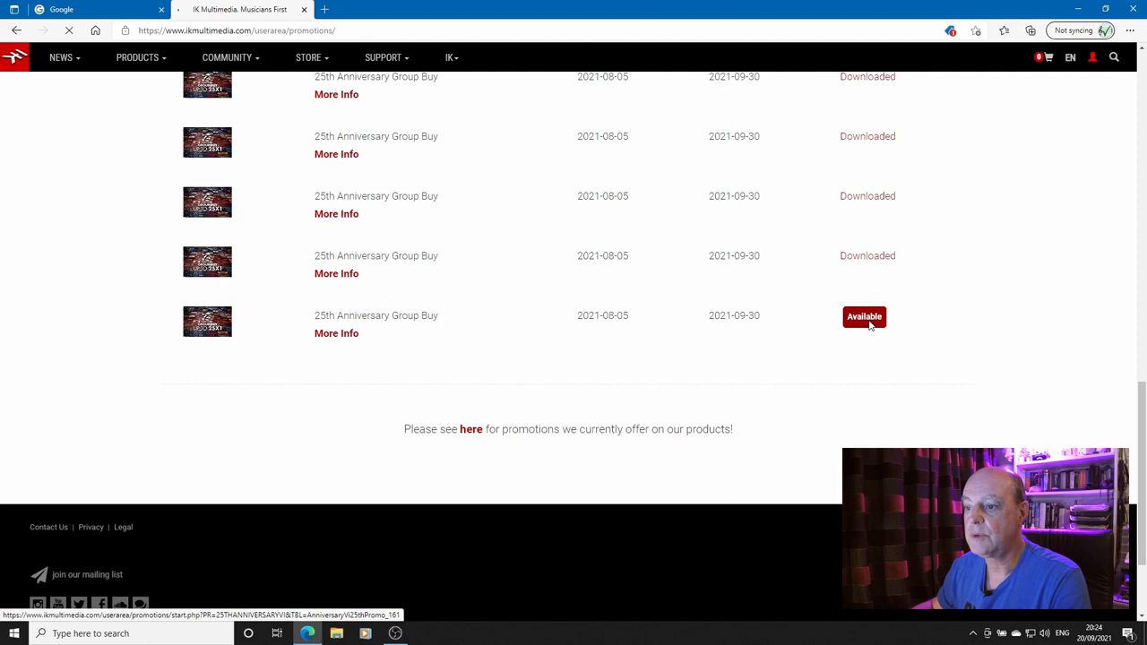
click(863, 315)
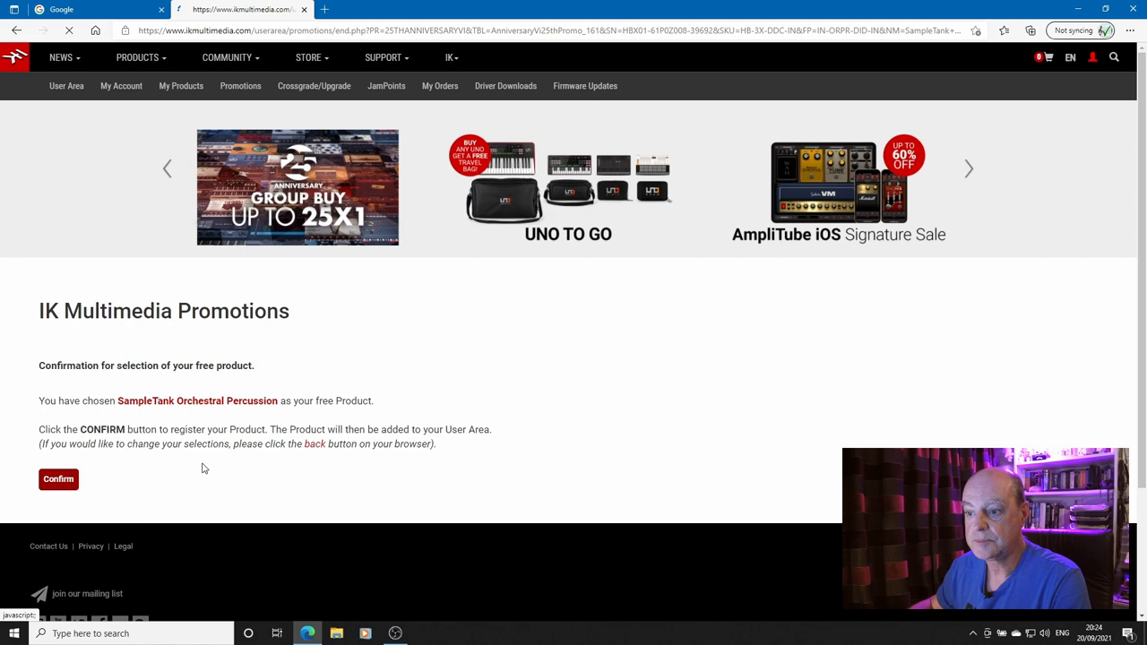
click(58, 479)
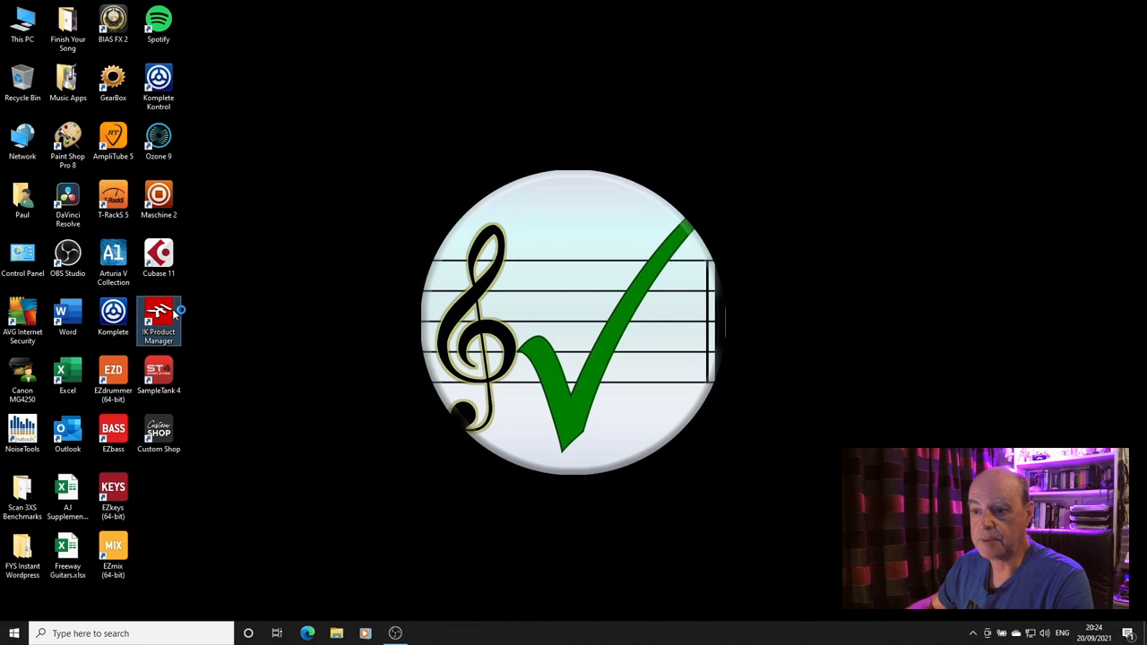
- Launch IK Product Manager and install the Orchestral Percussion sounds
double_click(157, 319)
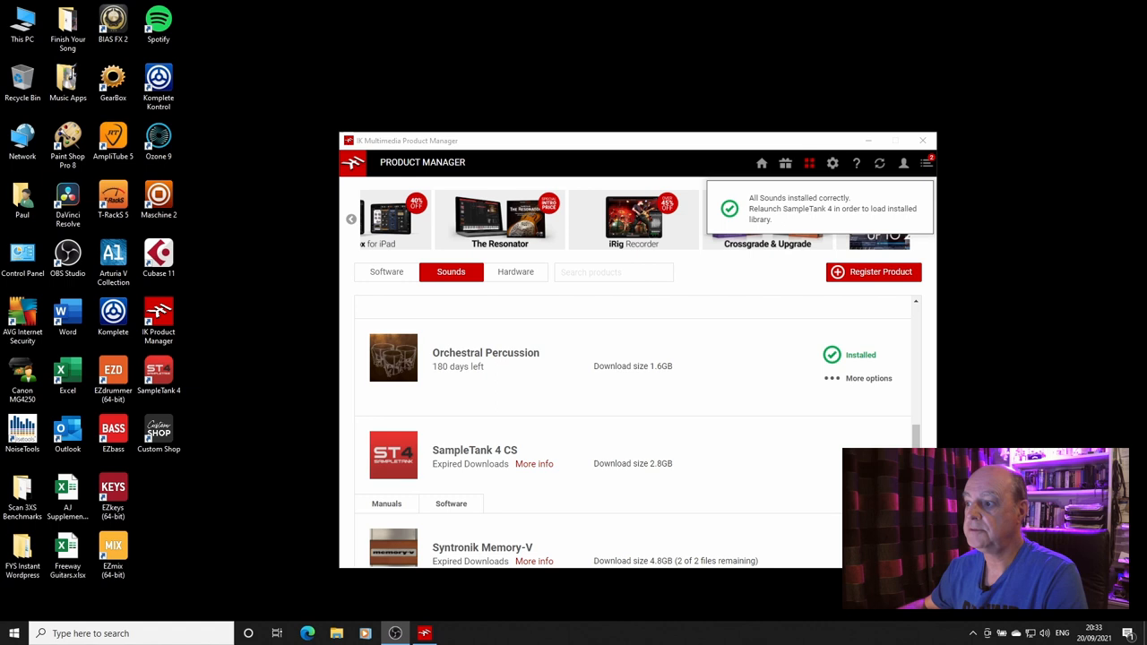
- Start SampleTank 4 and locate Orchestral Percussion in the instrument library list
click(922, 140)
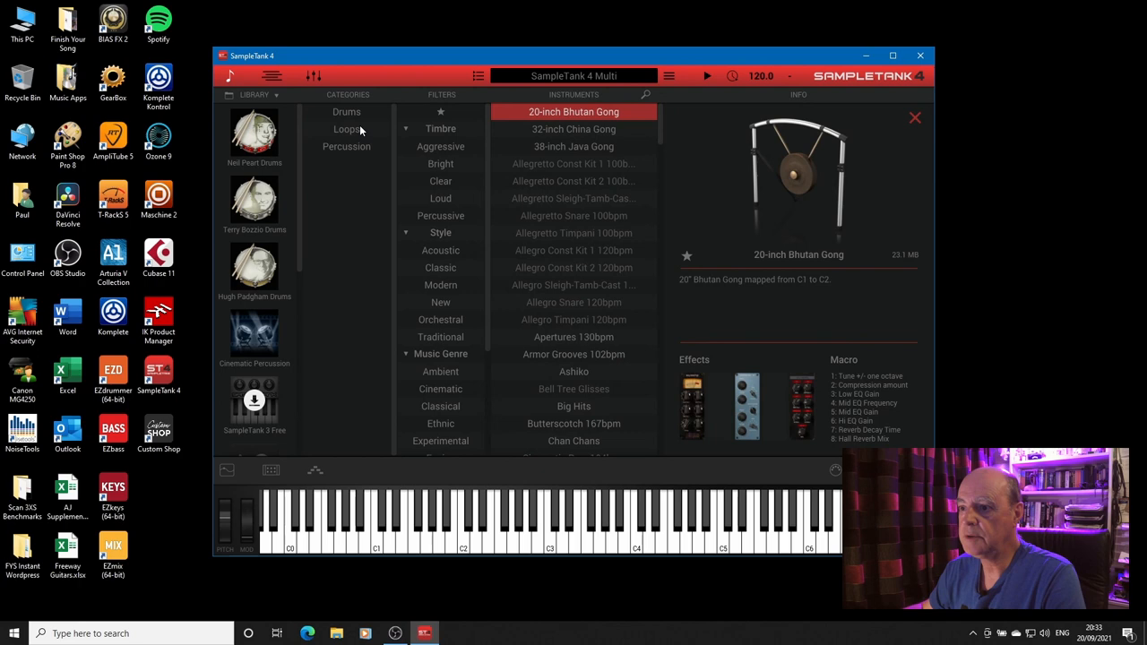
mouse_move(251, 351)
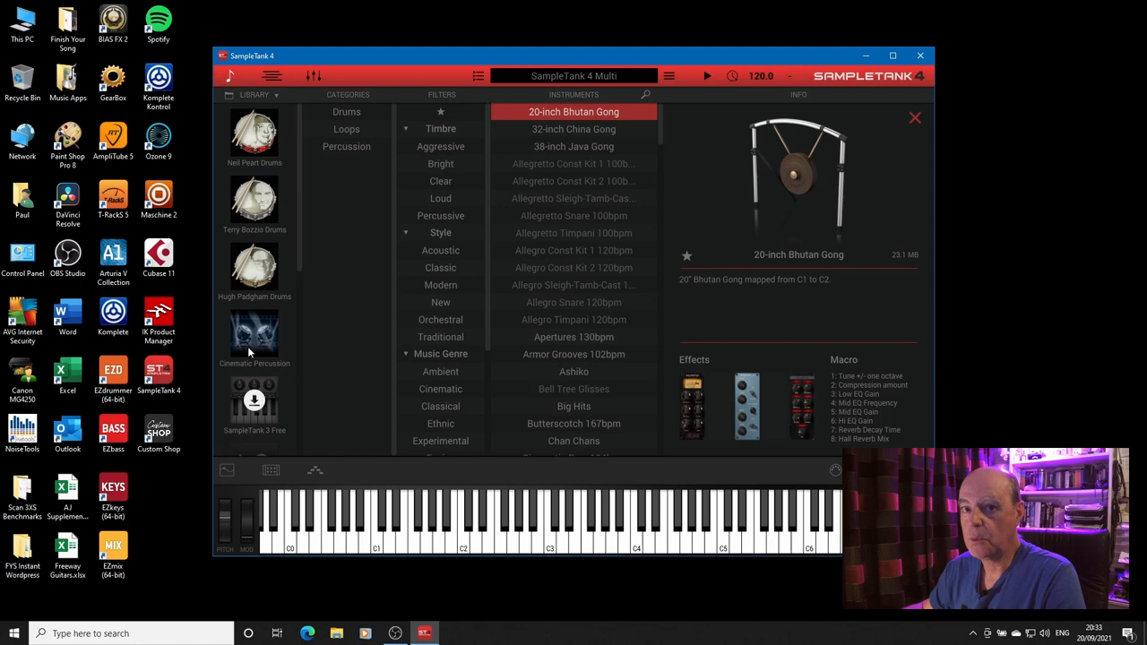
click(276, 95)
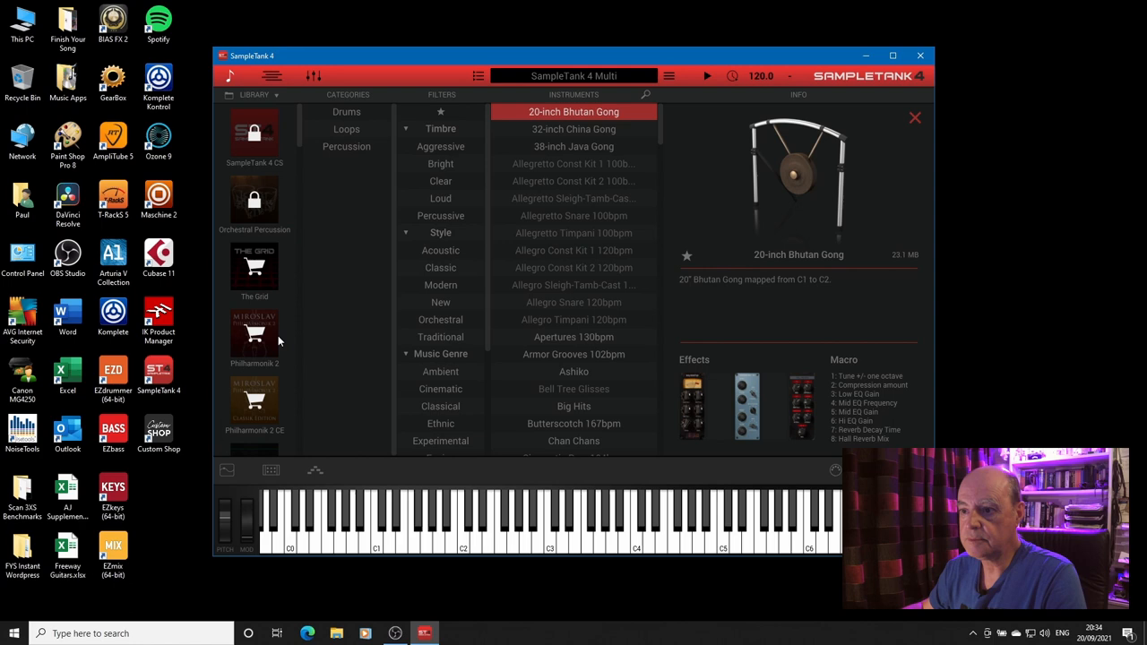
mouse_move(263, 226)
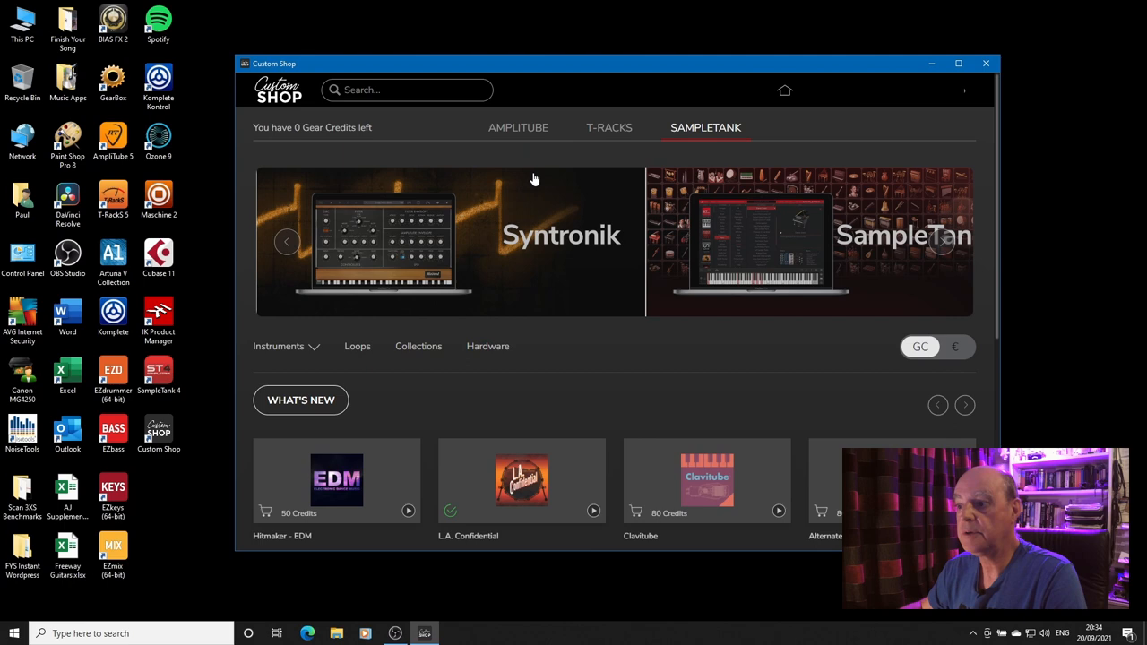
- Reopen Custom Shop to restore purchases and browse the SampleTank catalogue
click(964, 90)
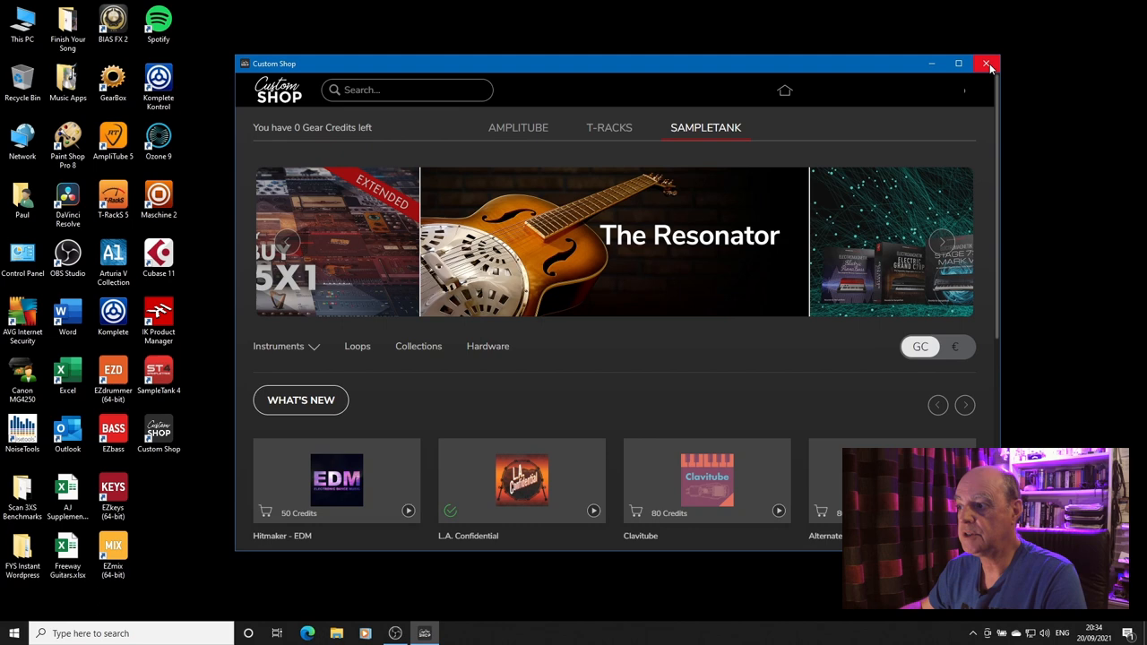
click(989, 64)
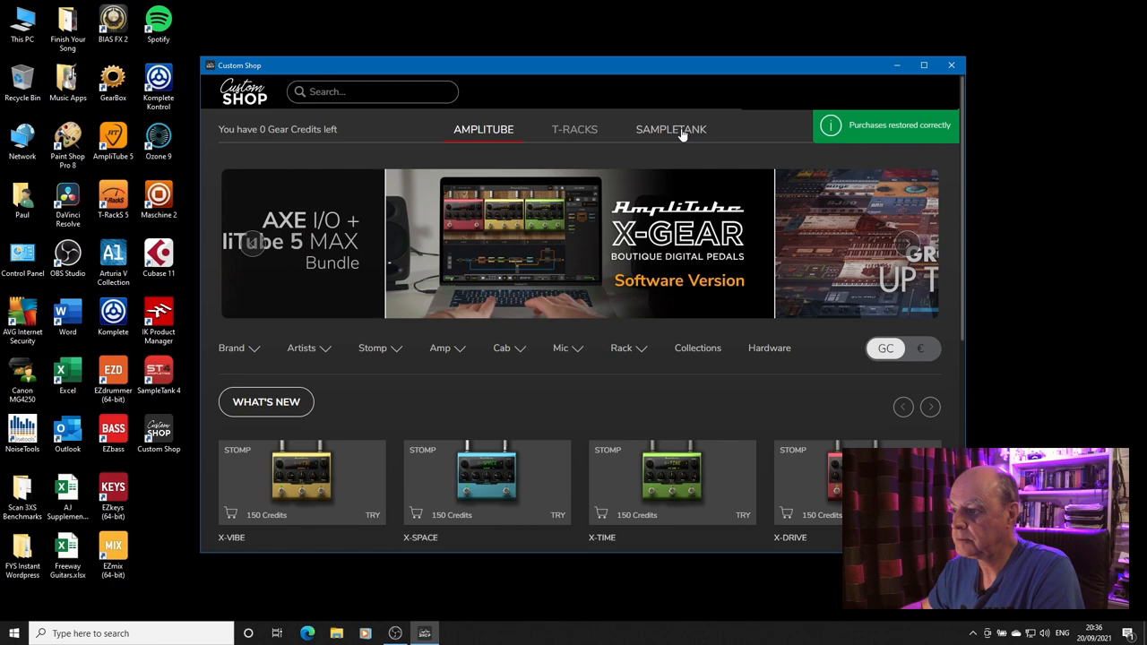
click(670, 129)
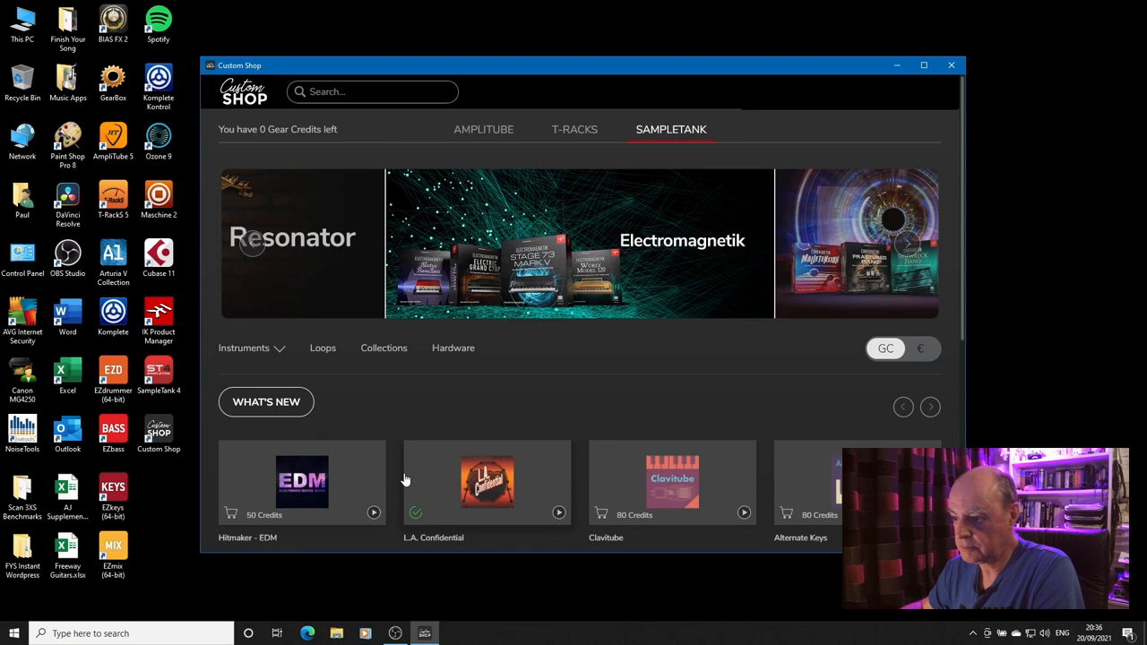
scroll(down, 3)
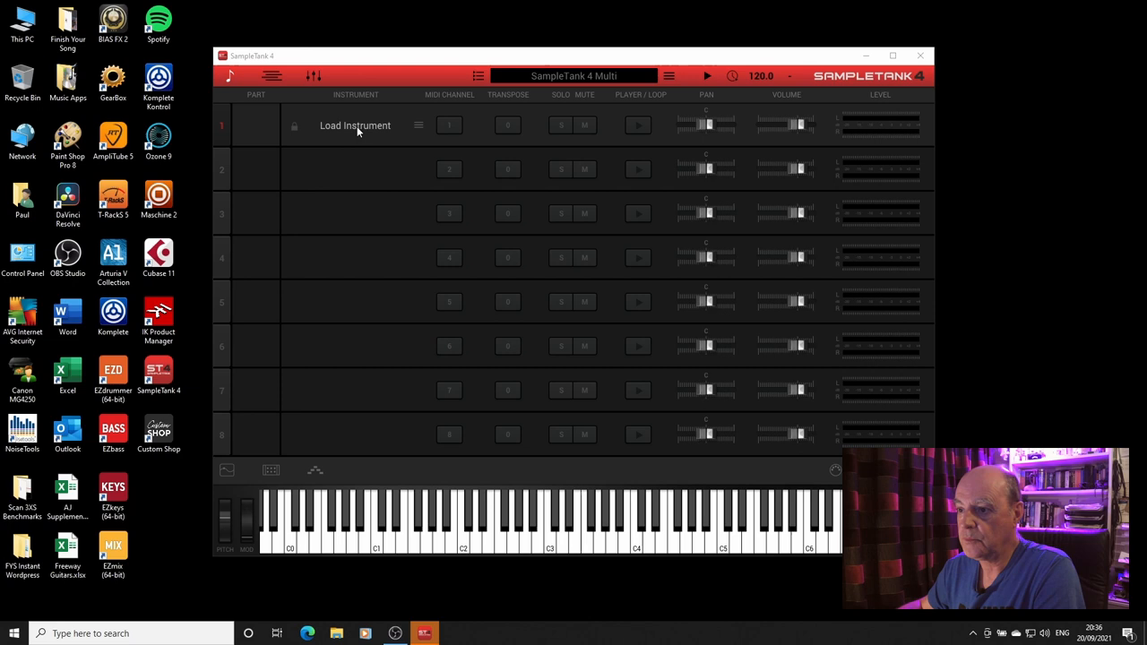
- Load Orchestral Snare Drums from Orchestral Percussion into part 1 and list its percussion instruments
click(355, 126)
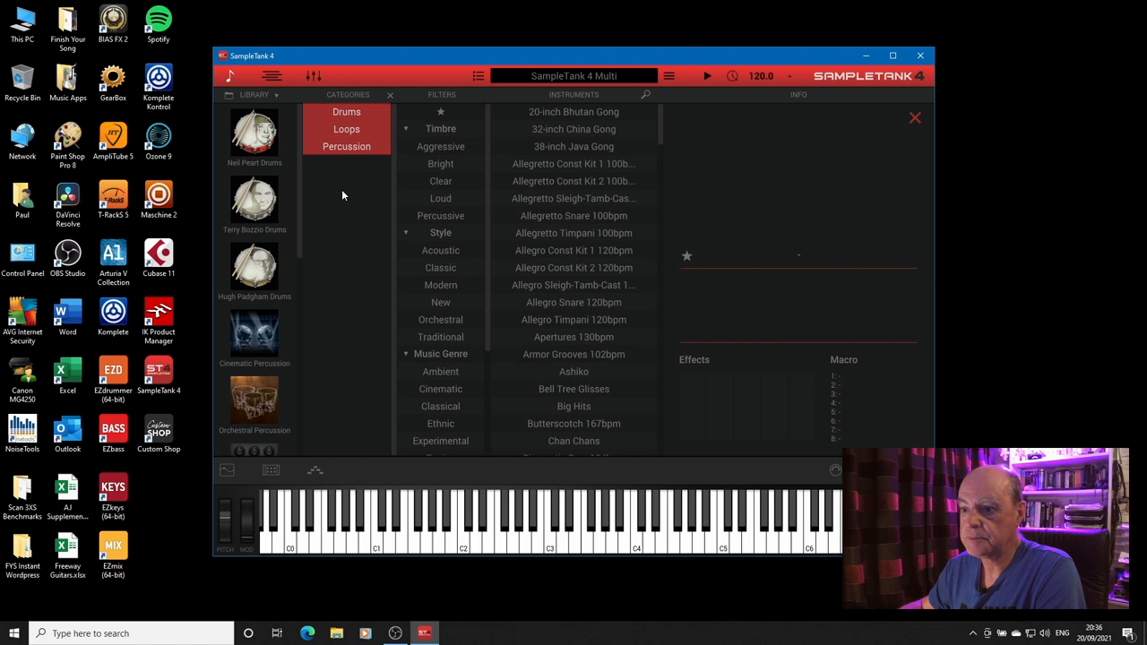
click(346, 111)
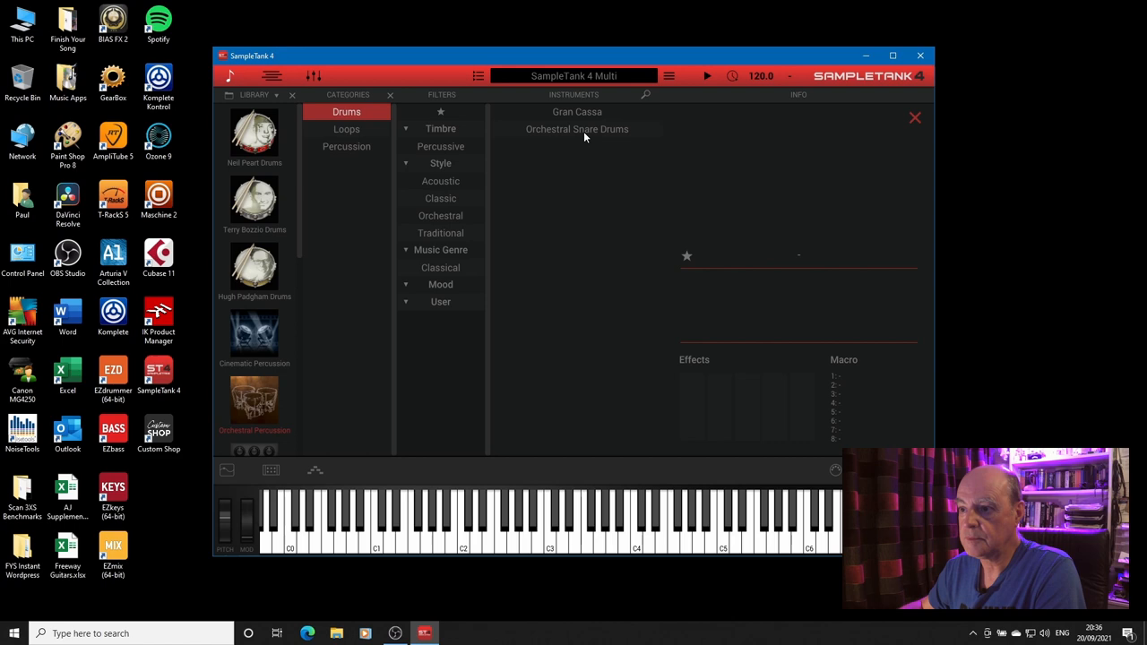
click(578, 129)
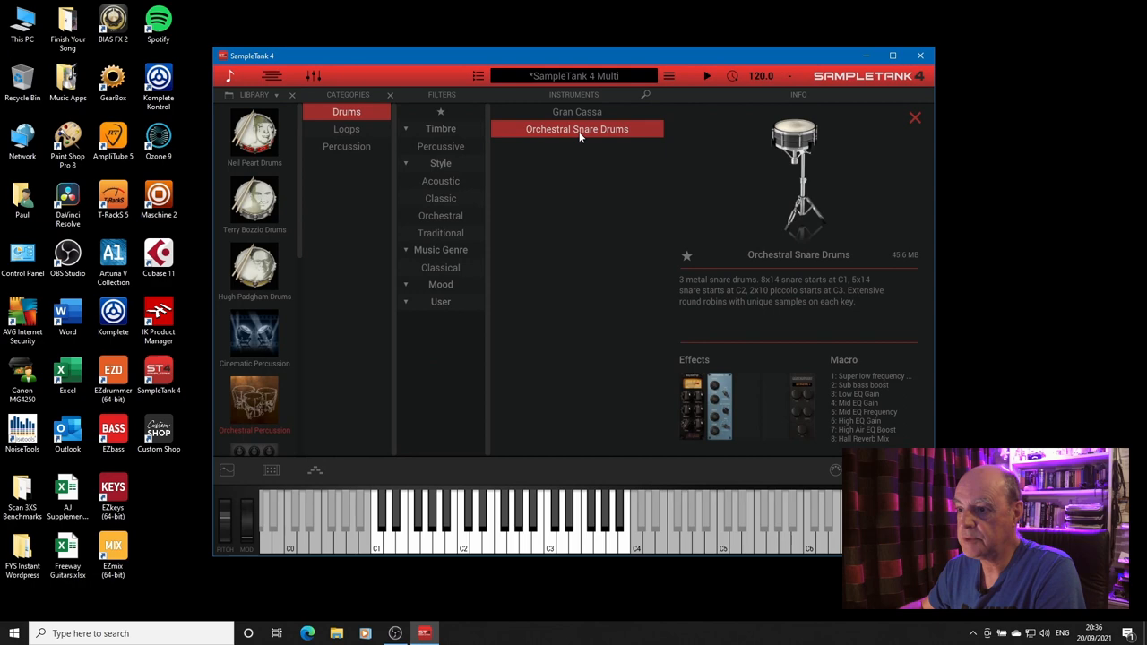
click(346, 147)
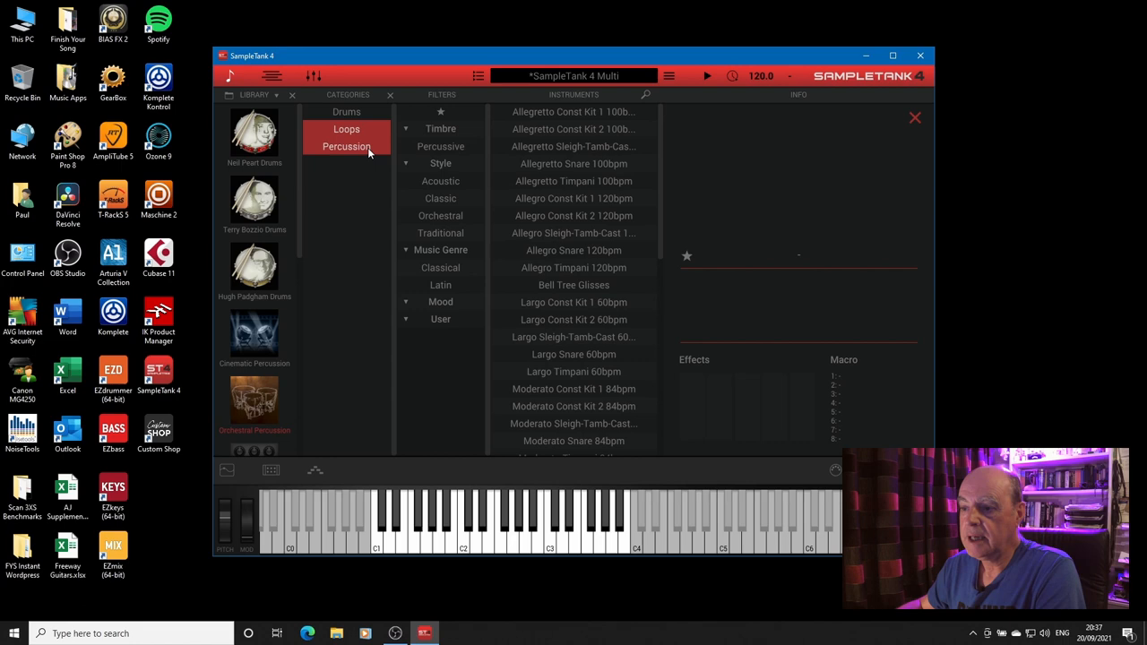